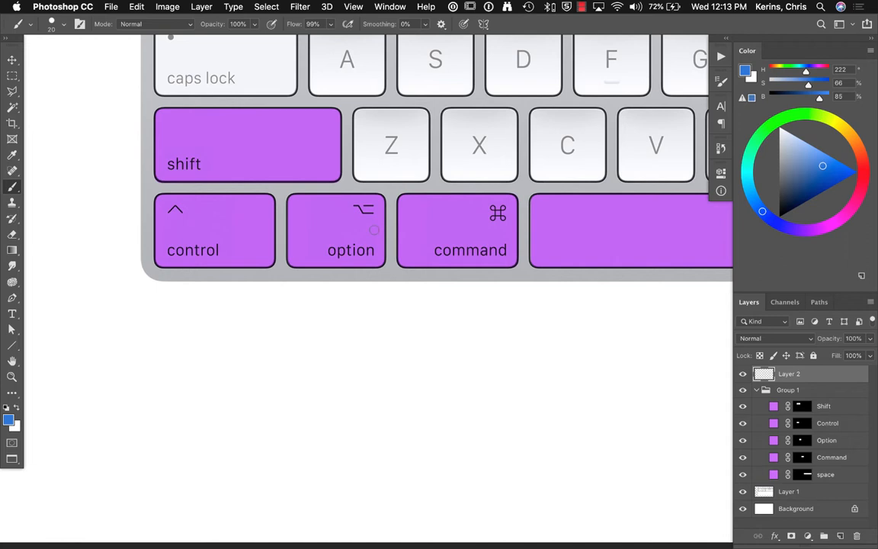
pyautogui.moveTo(366, 353)
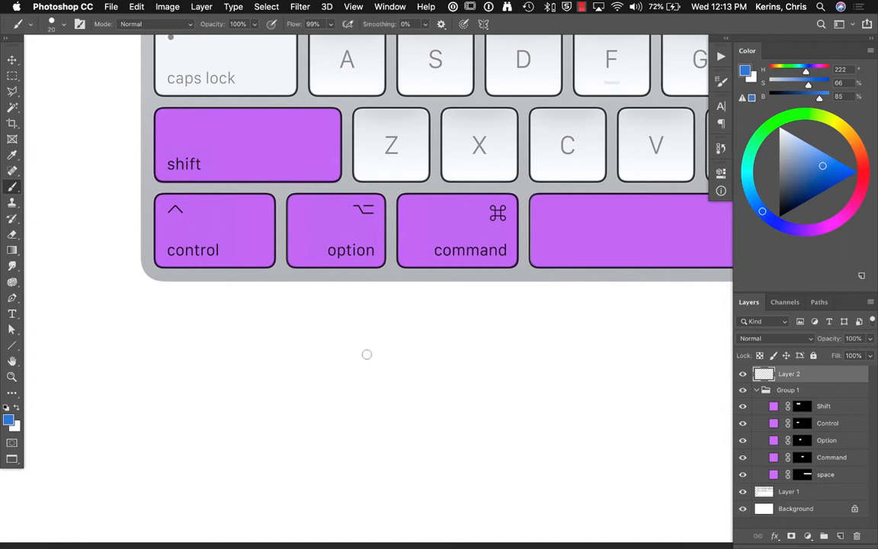
pyautogui.moveTo(289, 363)
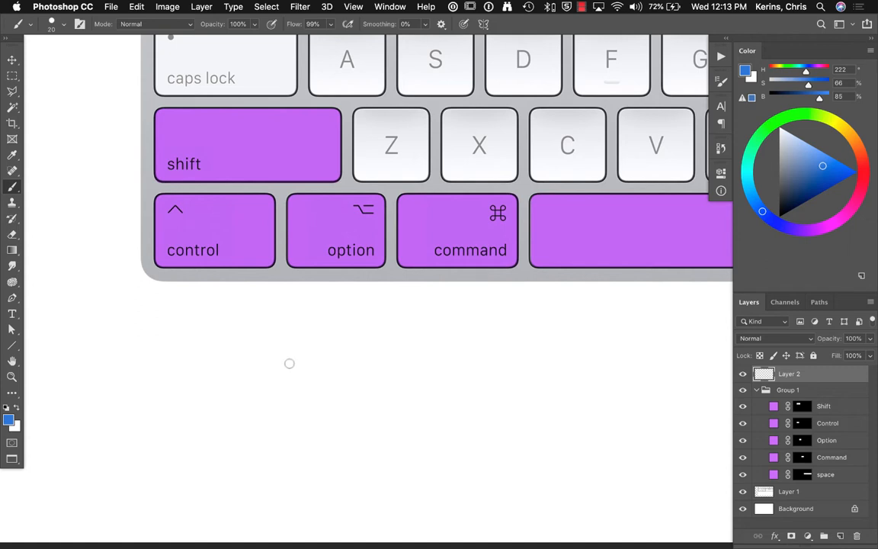
pyautogui.moveTo(155, 376)
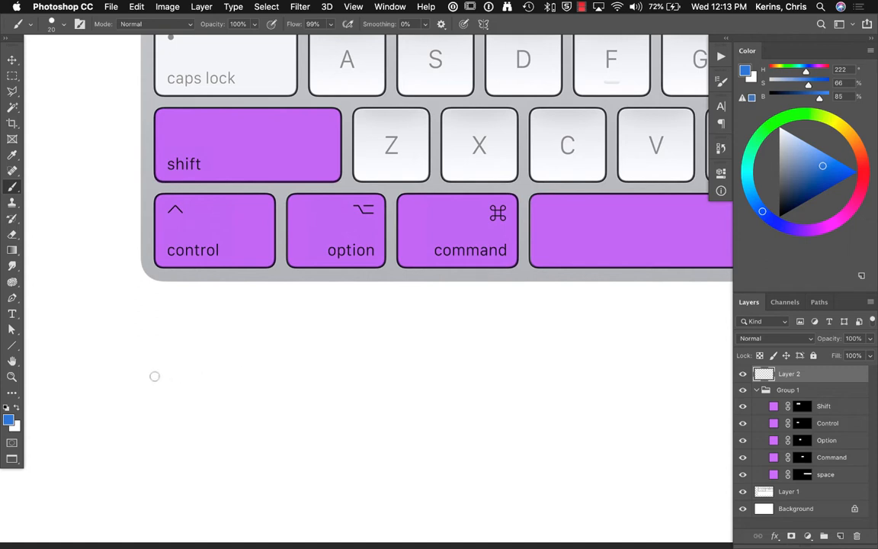
pyautogui.moveTo(147, 394)
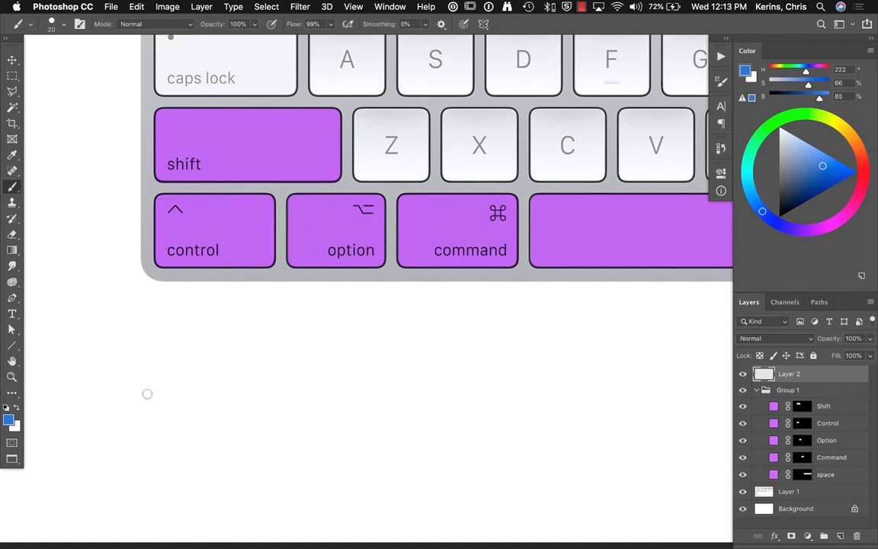
pyautogui.moveTo(158, 358)
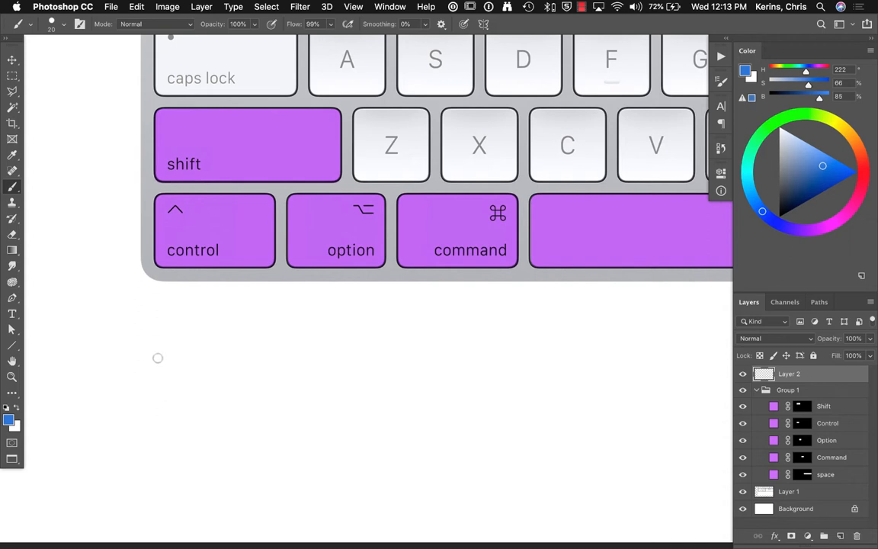
# - Paint a straight horizontal blue brush stroke beneath the keyboard diagram
pyautogui.moveTo(158, 358); pyautogui.dragTo(515, 358)
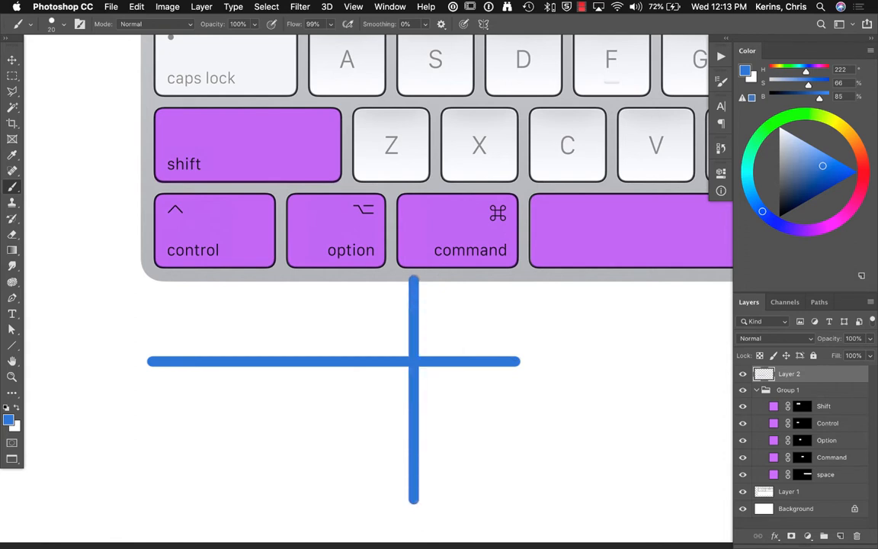
pyautogui.moveTo(475, 417)
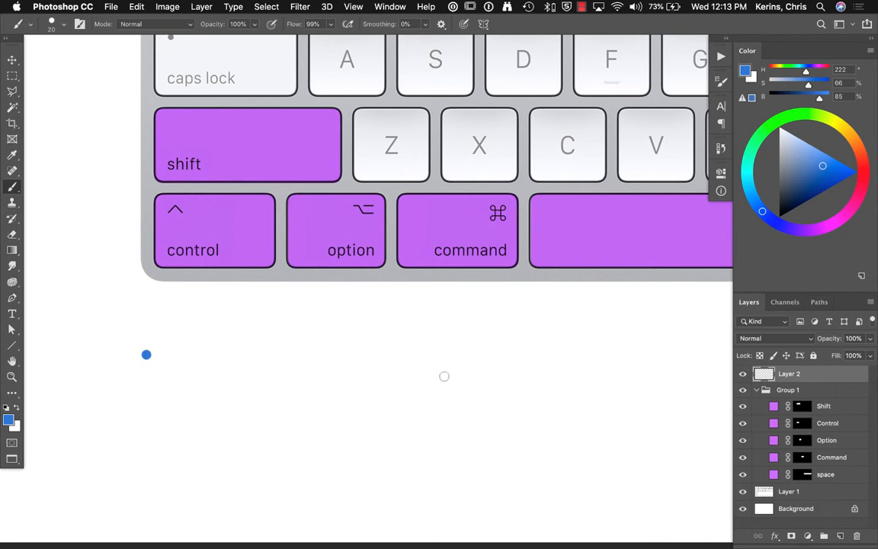
pyautogui.moveTo(394, 302)
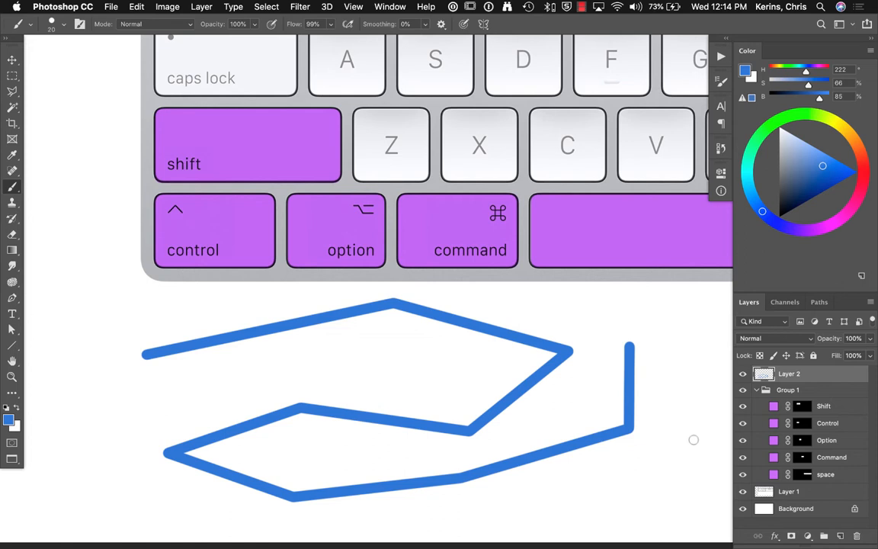
pyautogui.moveTo(696, 444)
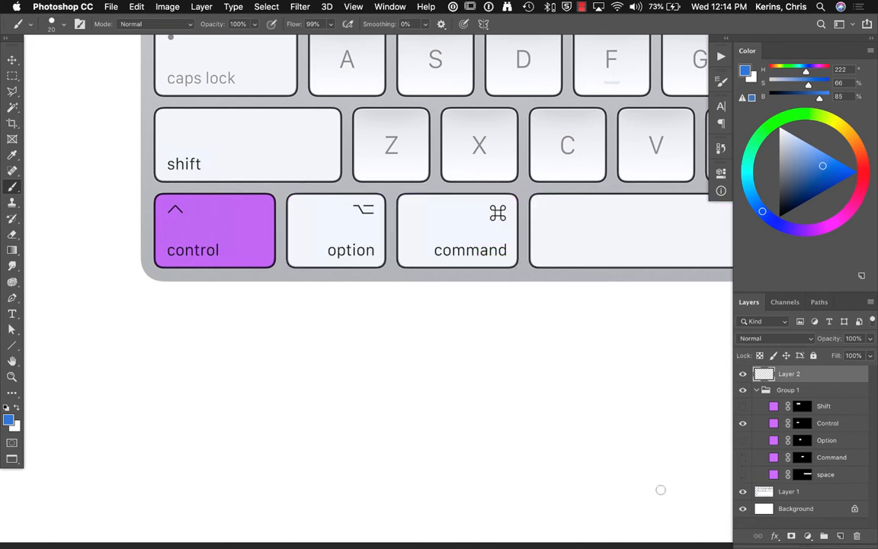
pyautogui.moveTo(141, 387)
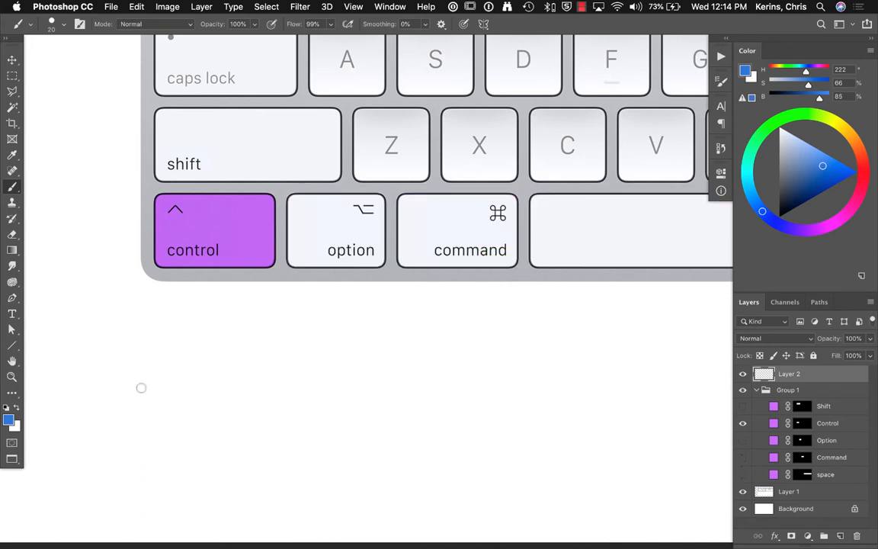
pyautogui.moveTo(255, 337)
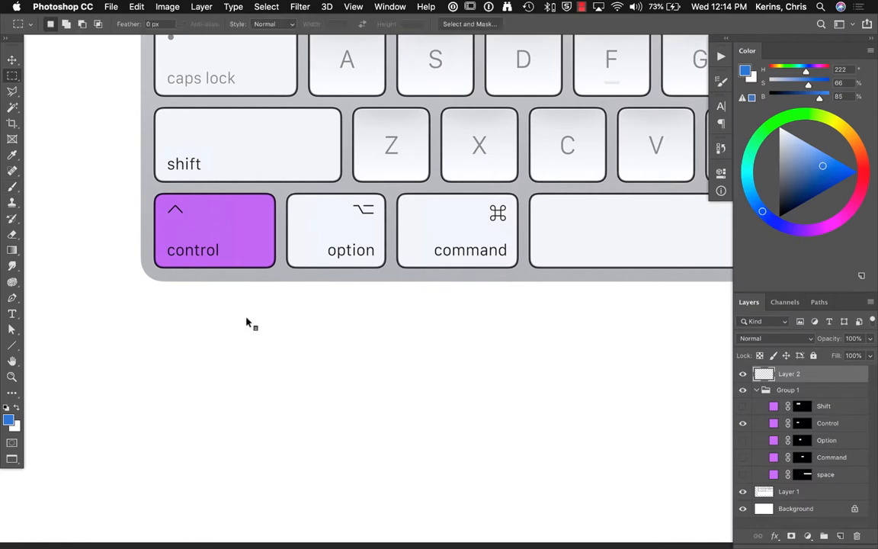
# - Bring up the canvas context menu, then dismiss it without choosing anything
pyautogui.rightClick(247, 320)
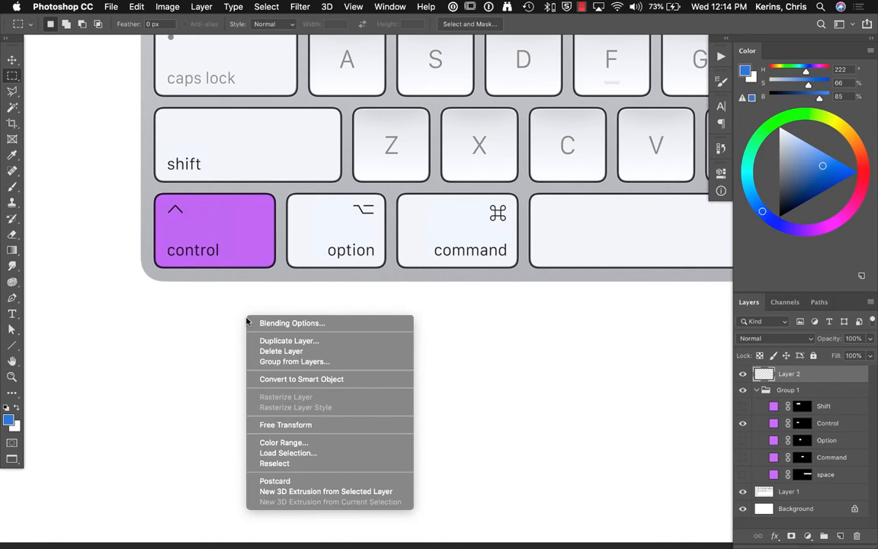
pyautogui.moveTo(140, 389)
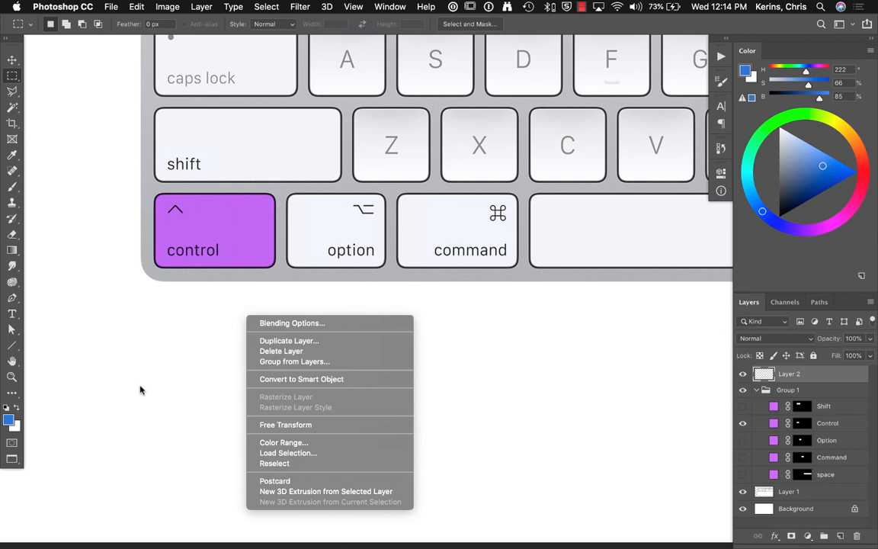
pyautogui.click(140, 389)
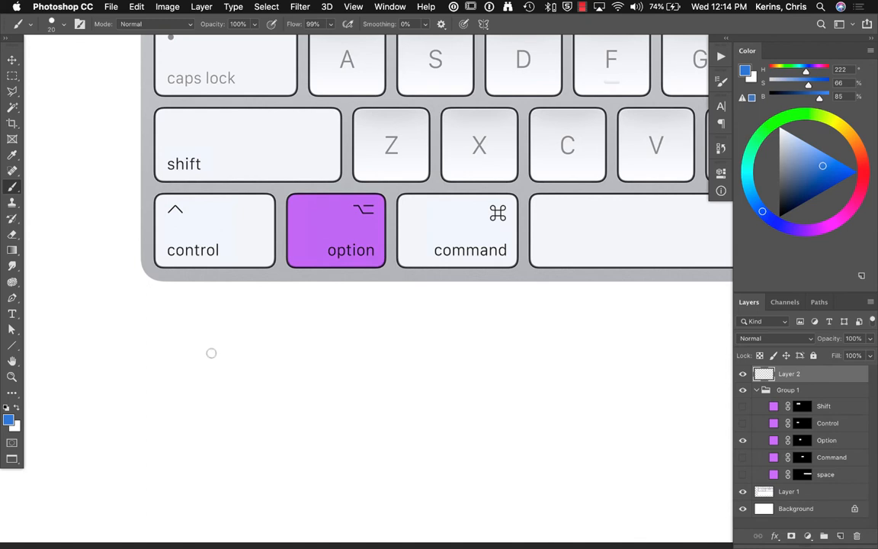
pyautogui.moveTo(270, 339)
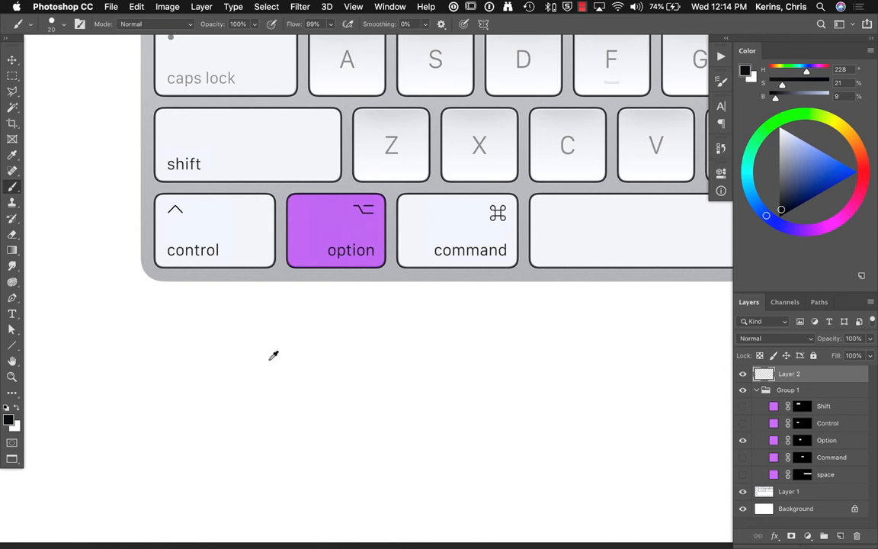
pyautogui.moveTo(314, 343)
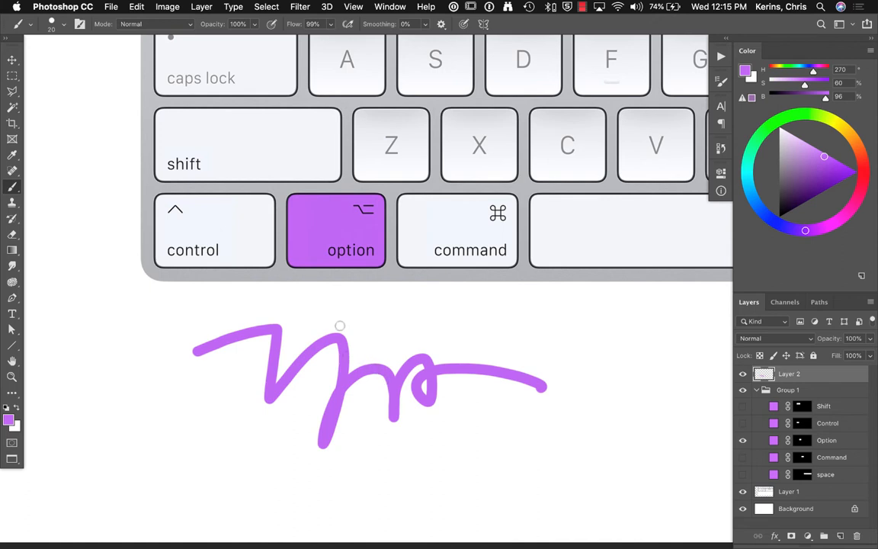
pyautogui.moveTo(353, 325)
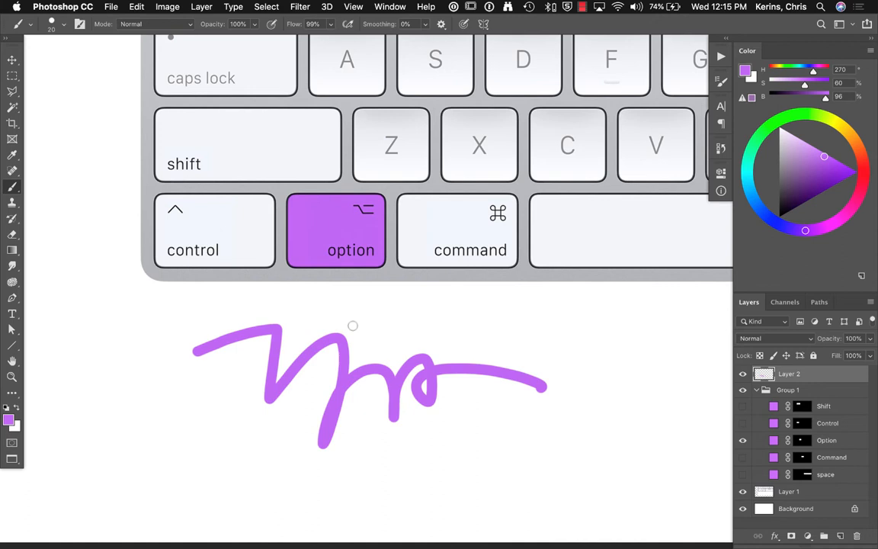
# - Undo the purple scribble with Cmd+Z
pyautogui.press('cmd+z')
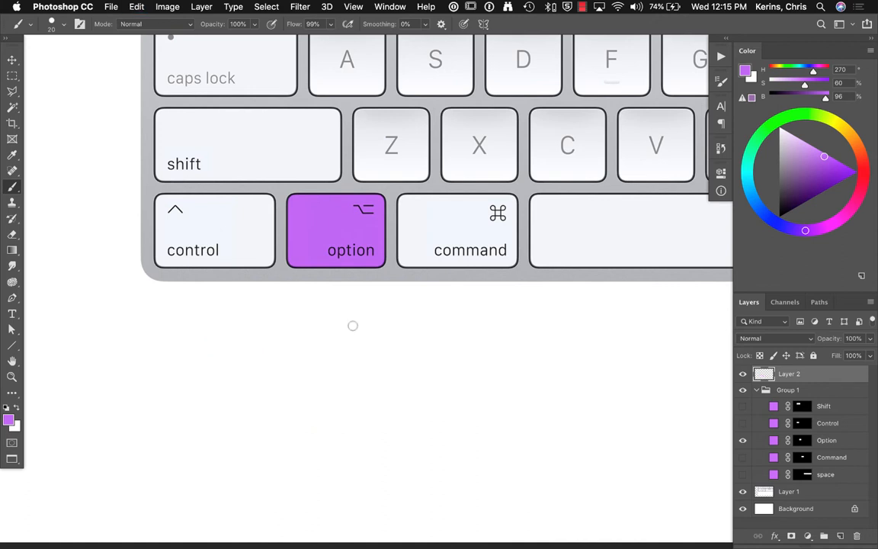
pyautogui.moveTo(422, 271)
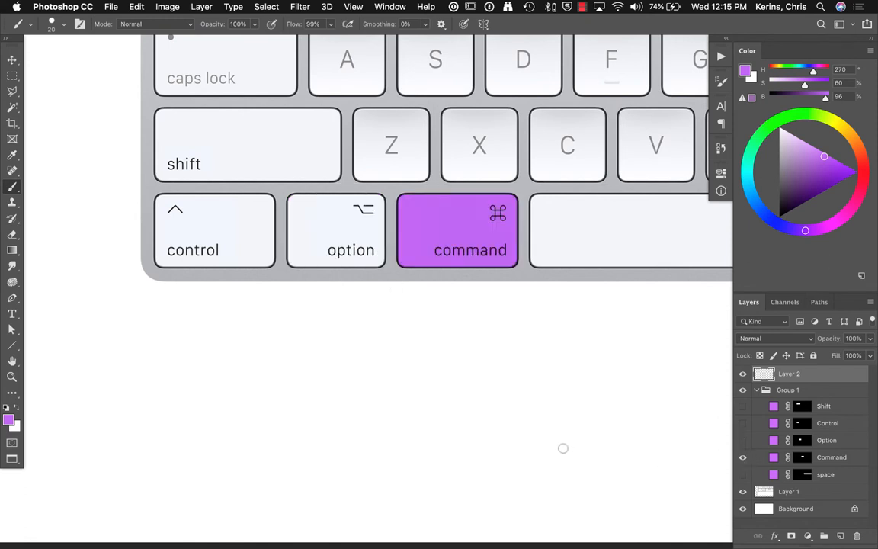
pyautogui.moveTo(434, 364)
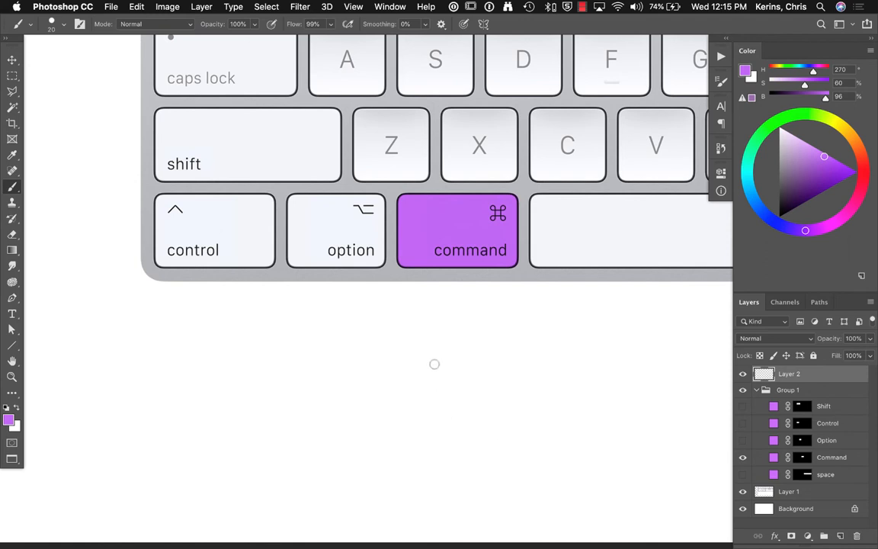
pyautogui.moveTo(438, 369)
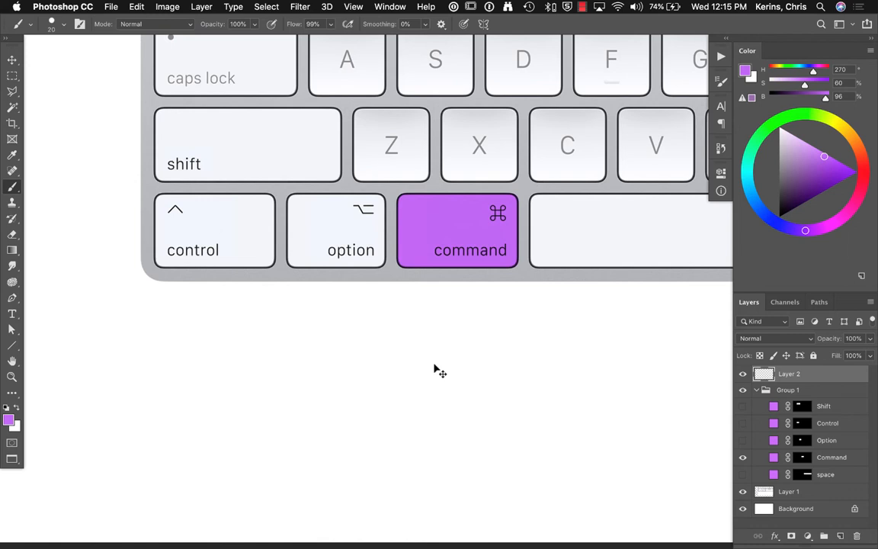
pyautogui.moveTo(434, 353)
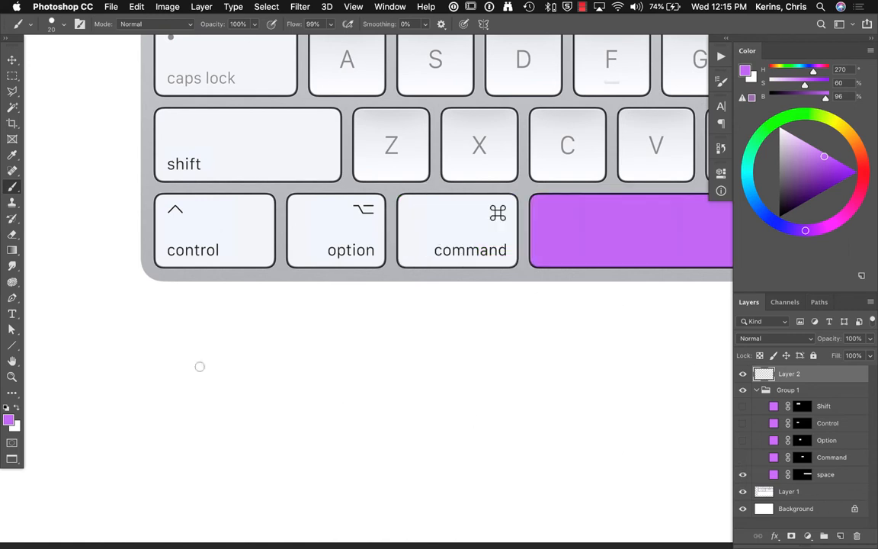
pyautogui.moveTo(300, 346)
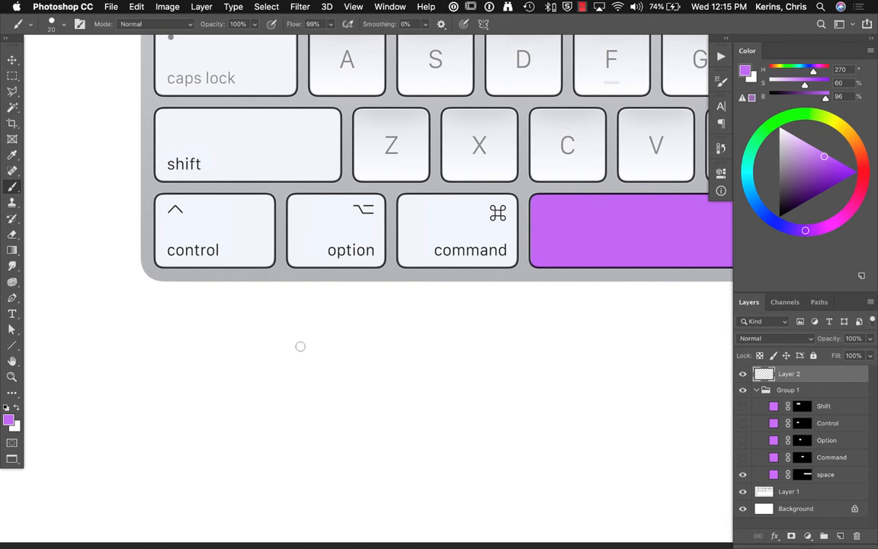
pyautogui.moveTo(268, 349)
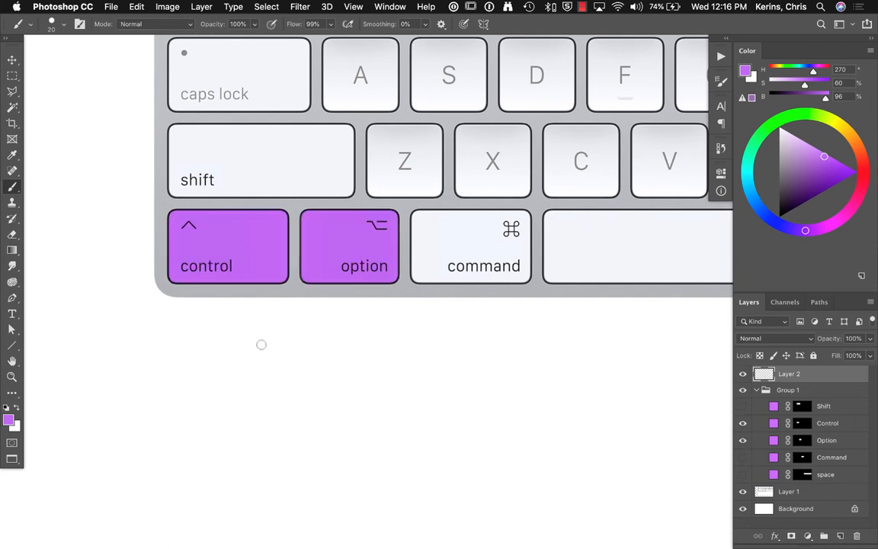
pyautogui.moveTo(244, 354)
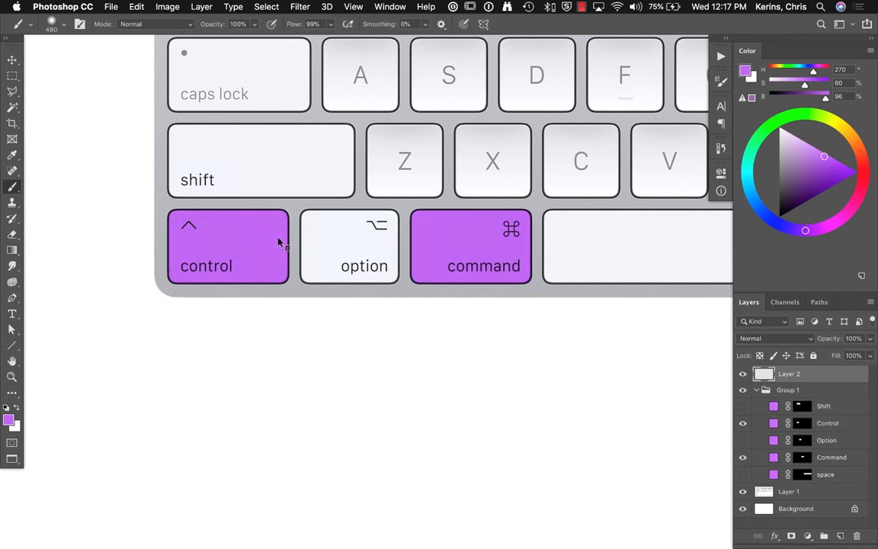
# - Choose Layer 1 from the canvas layer list, then list the layers again
pyautogui.rightClick(280, 243)
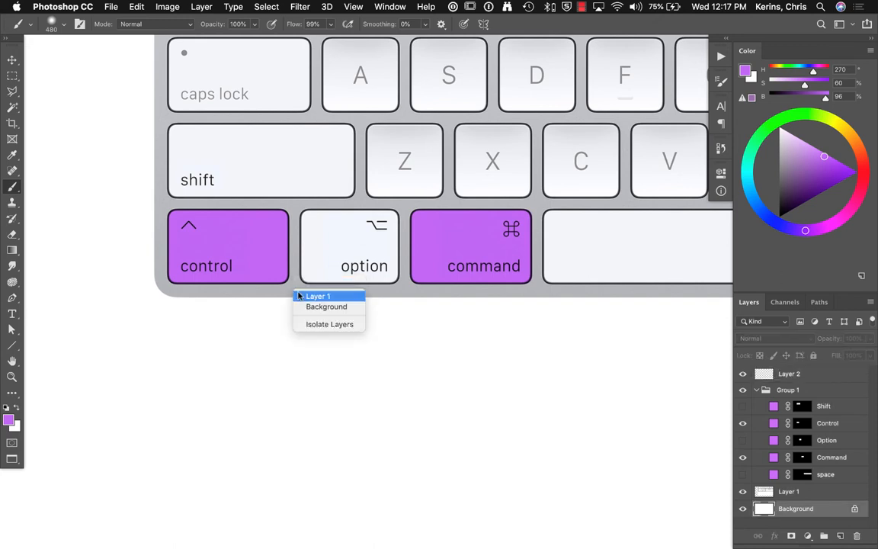
pyautogui.click(318, 296)
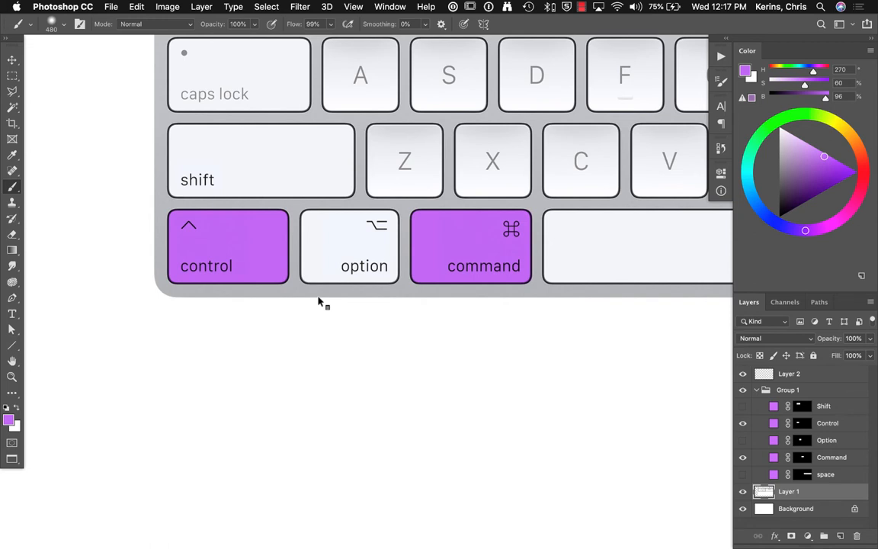
pyautogui.rightClick(320, 301)
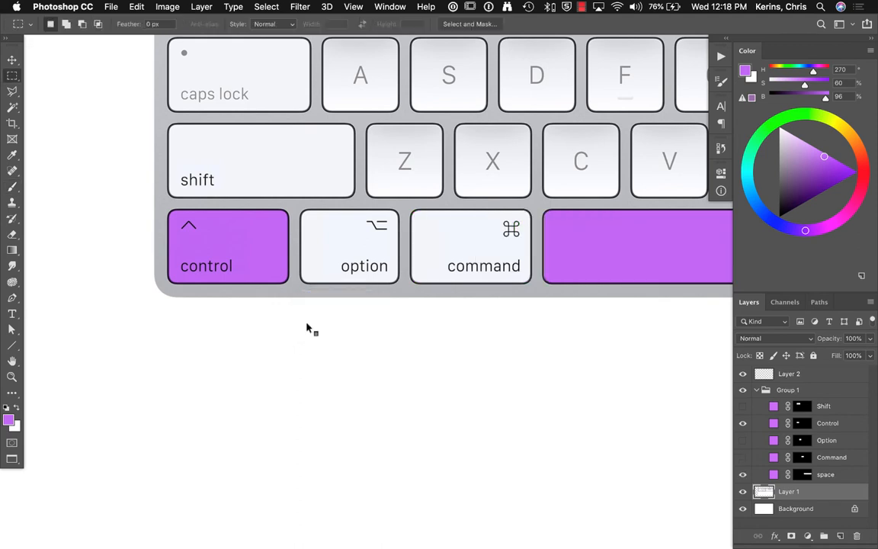
# - Control+Space right-click the canvas to show the quick zoom level menu
pyautogui.rightClick(307, 327)
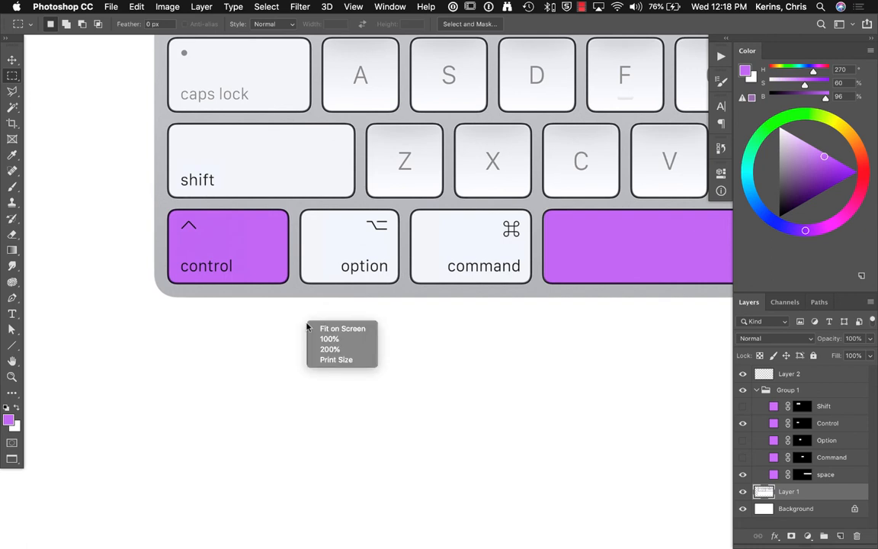
pyautogui.moveTo(342, 328)
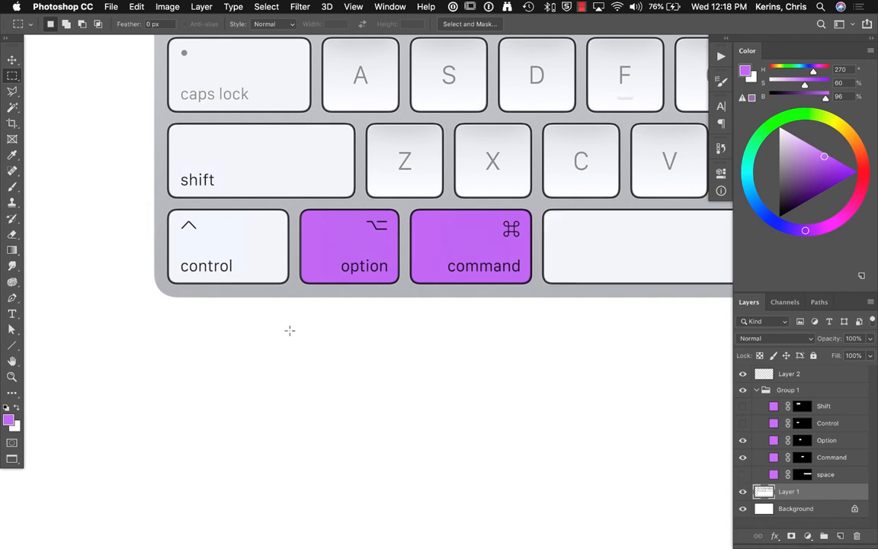
pyautogui.moveTo(287, 337)
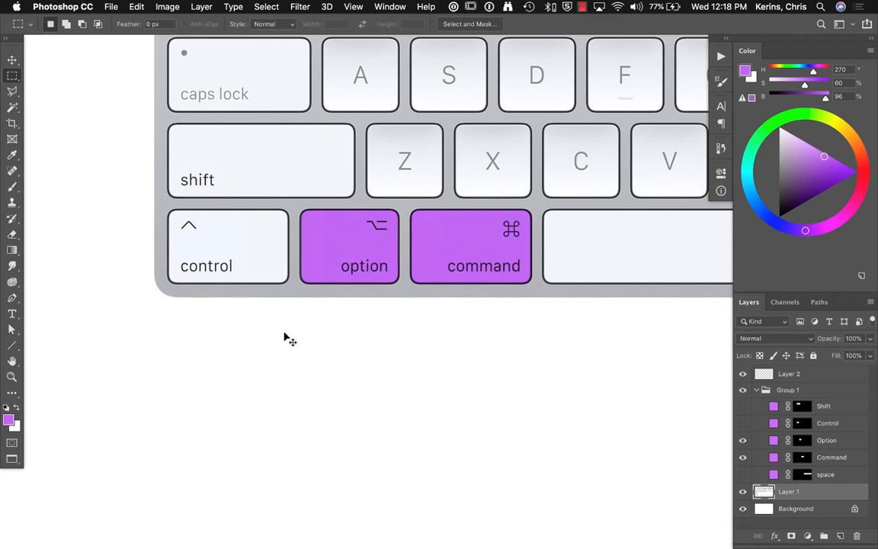
pyautogui.moveTo(318, 299)
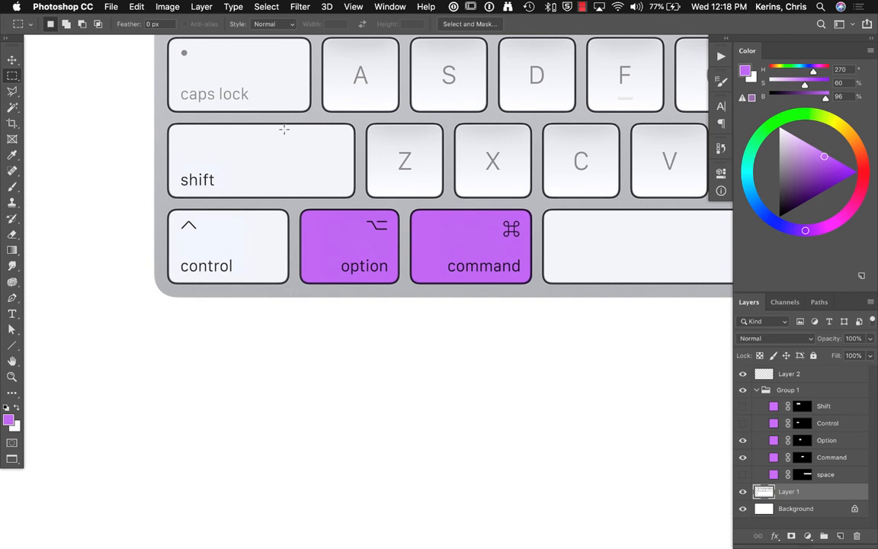
# - Select the shift and Z keys and drag a duplicate below the keyboard
pyautogui.moveTo(276, 116); pyautogui.dragTo(389, 206)
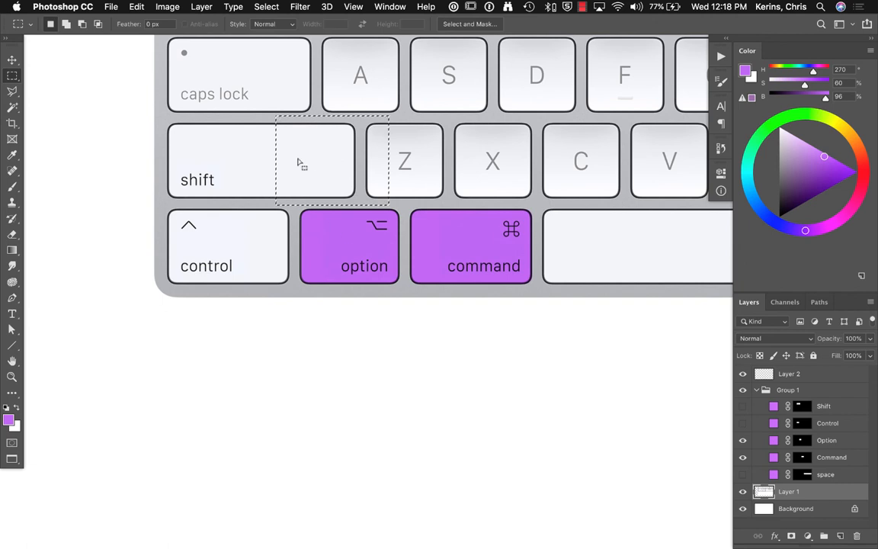
pyautogui.moveTo(320, 161)
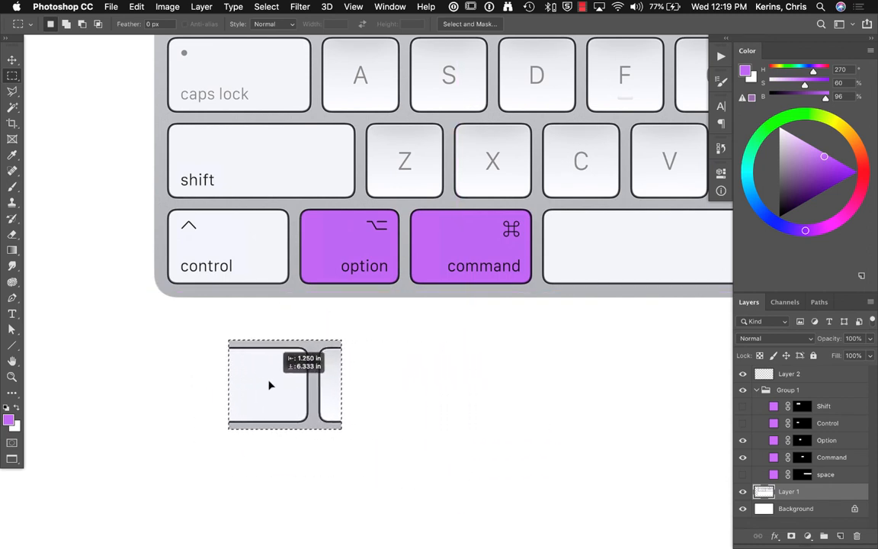
pyautogui.moveTo(342, 385); pyautogui.dragTo(339, 385)
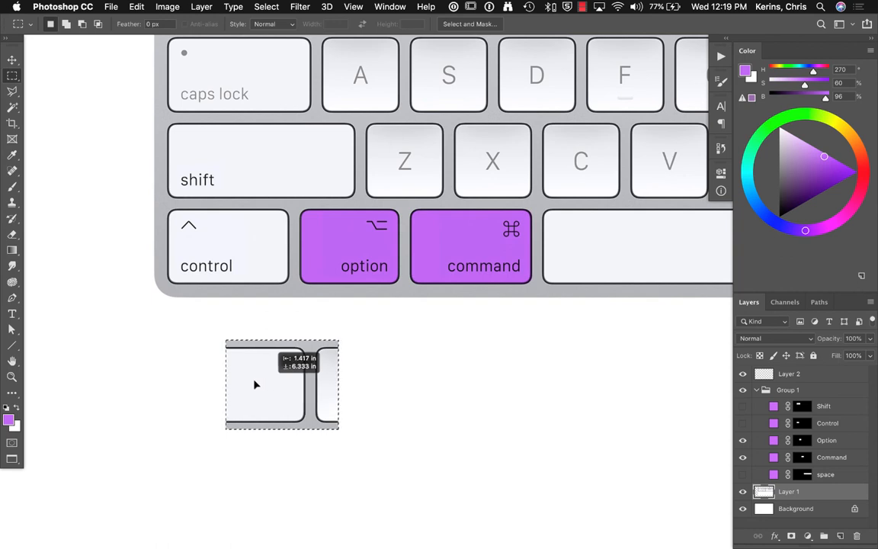
pyautogui.moveTo(282, 385); pyautogui.dragTo(240, 379)
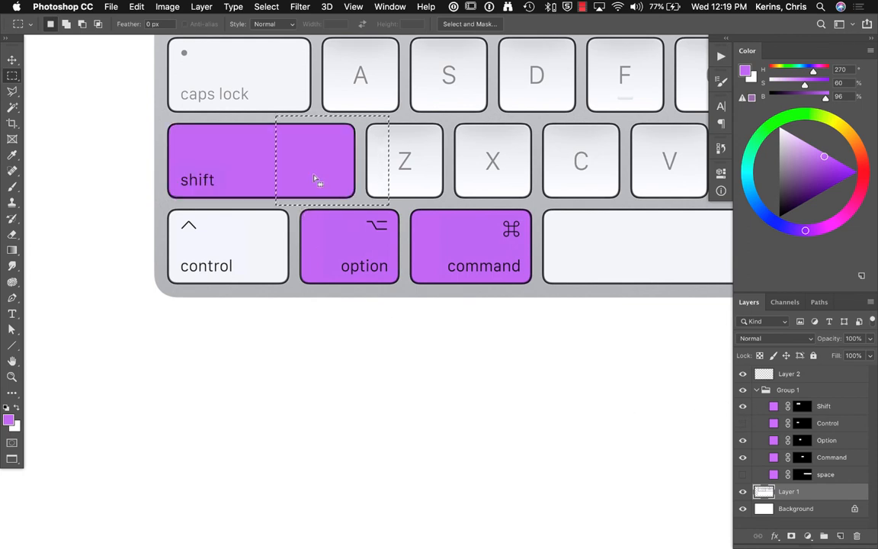
pyautogui.moveTo(329, 170)
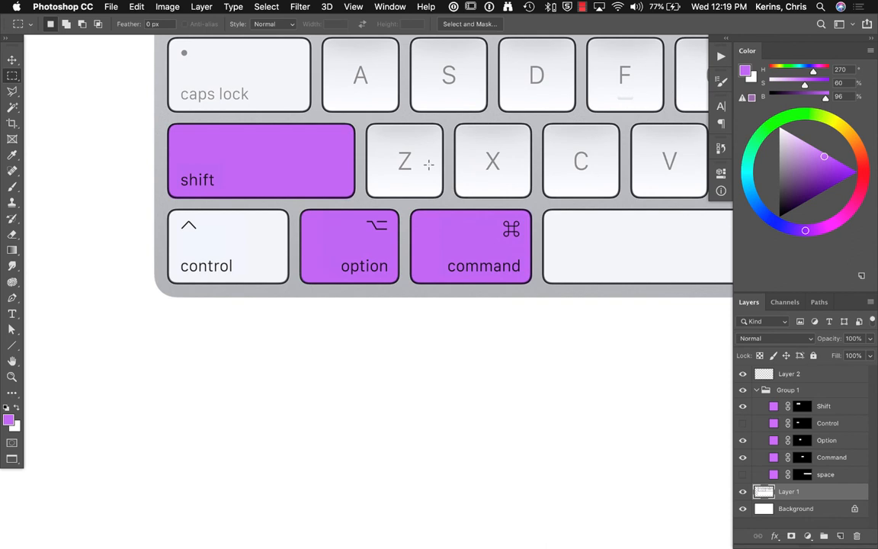
pyautogui.moveTo(432, 171)
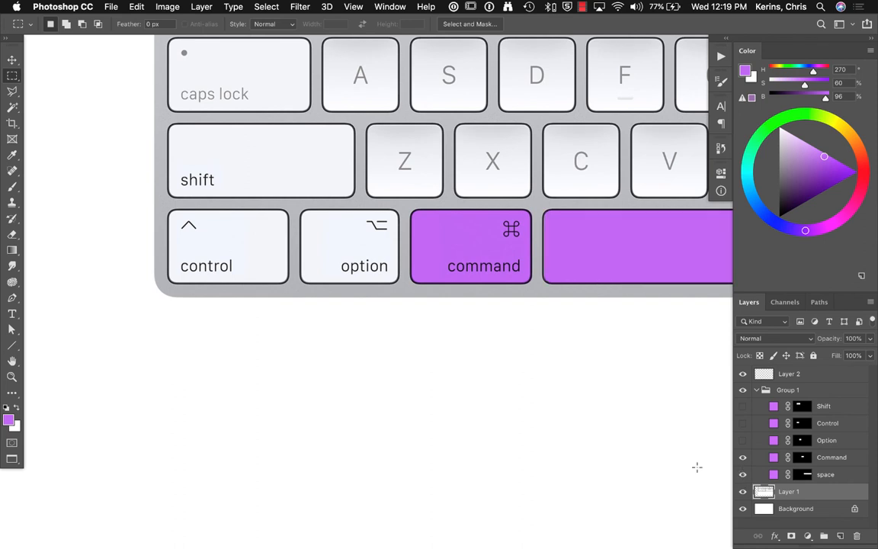
pyautogui.moveTo(334, 344)
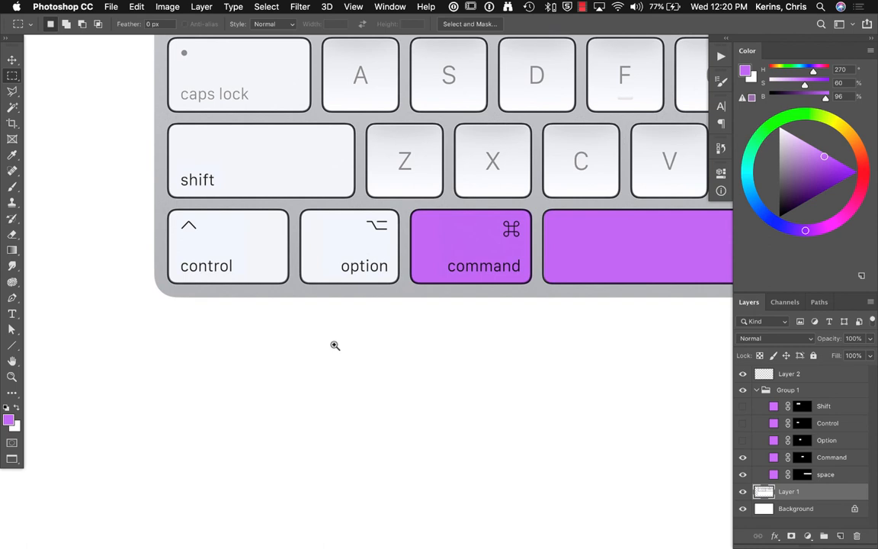
pyautogui.moveTo(344, 331)
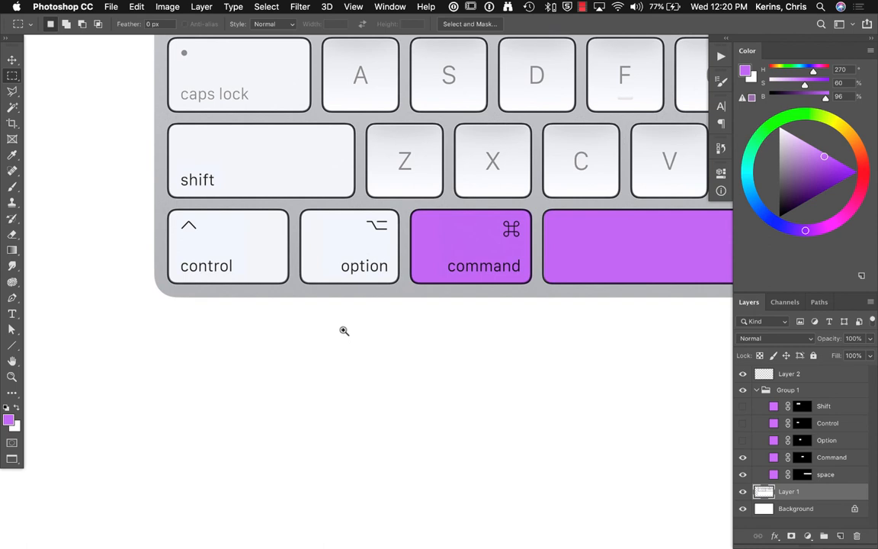
pyautogui.moveTo(354, 317)
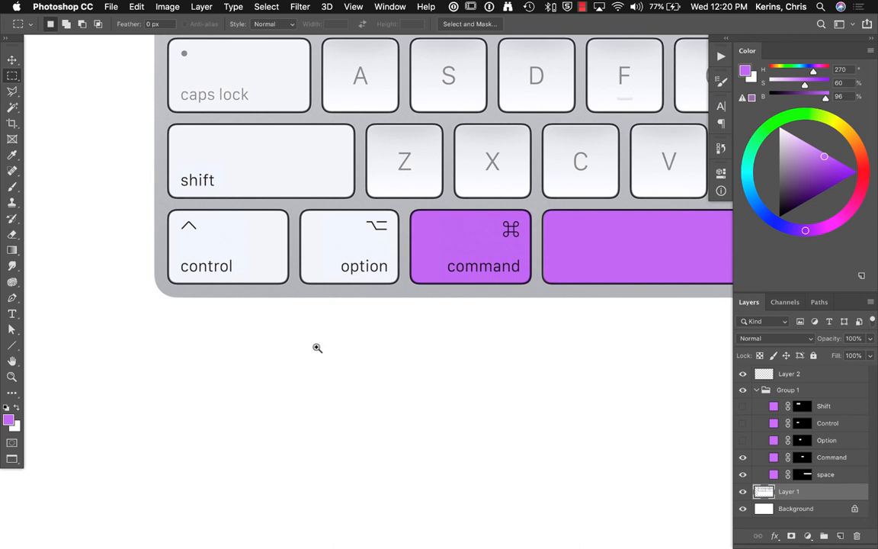
pyautogui.moveTo(316, 347)
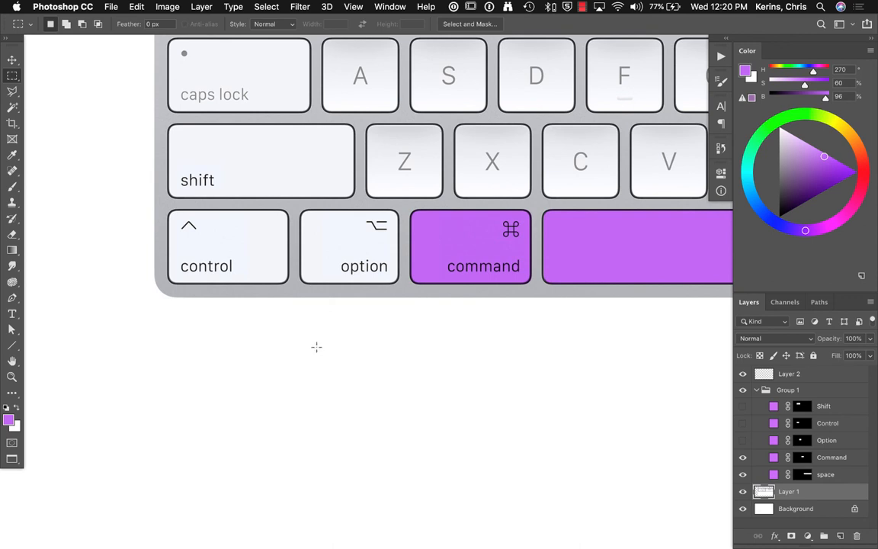
pyautogui.moveTo(316, 347)
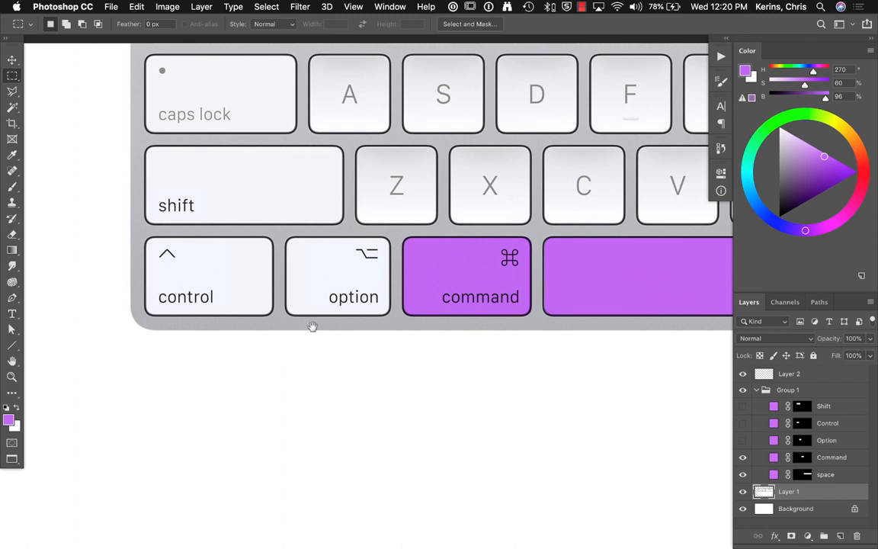
pyautogui.moveTo(312, 326)
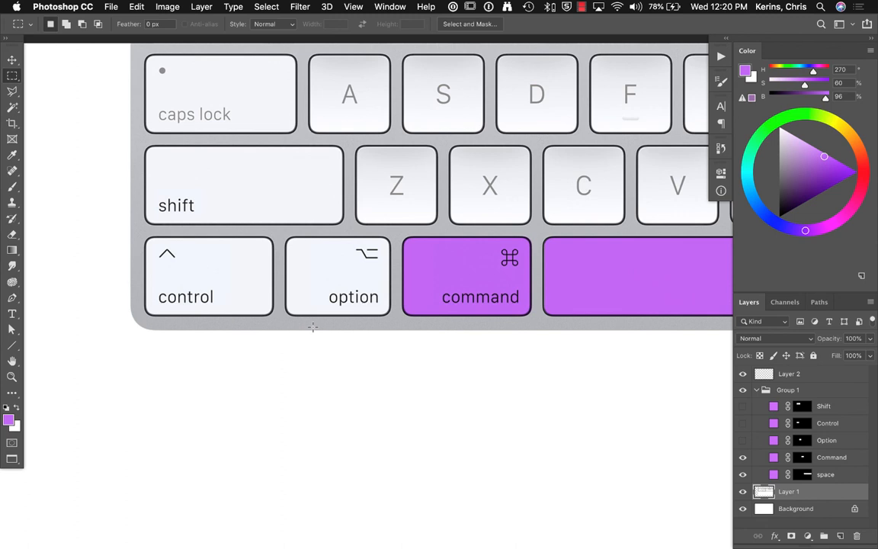